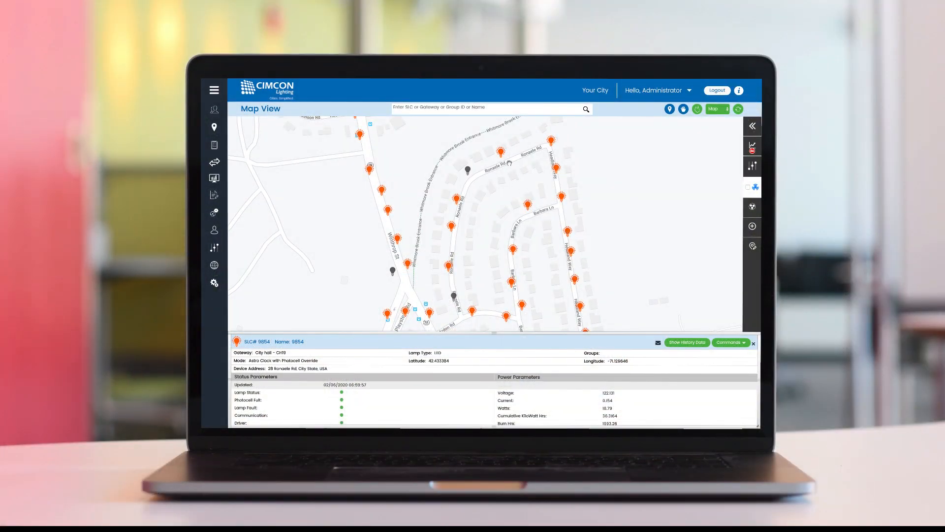
mouse_move(501, 151)
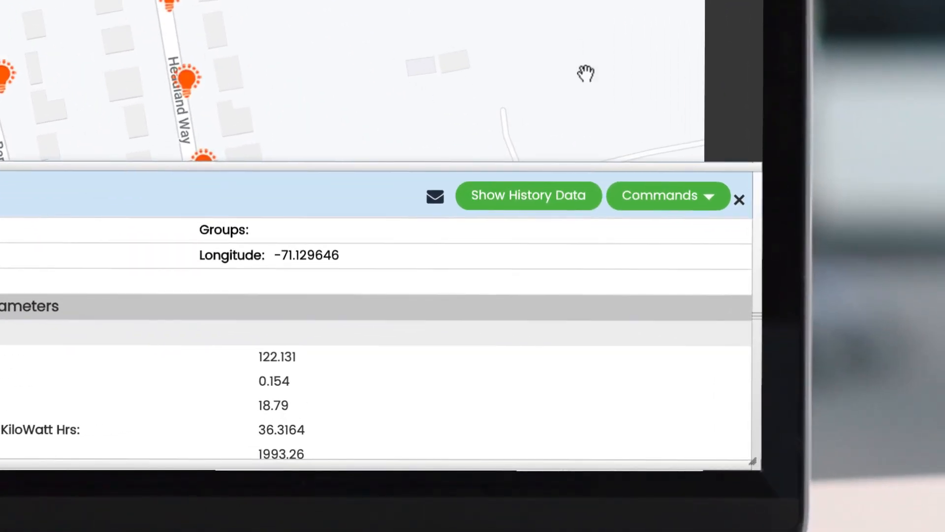
List the Switch Off, Switch On and Dim commands available for streetlight SLC 9854.
click(669, 196)
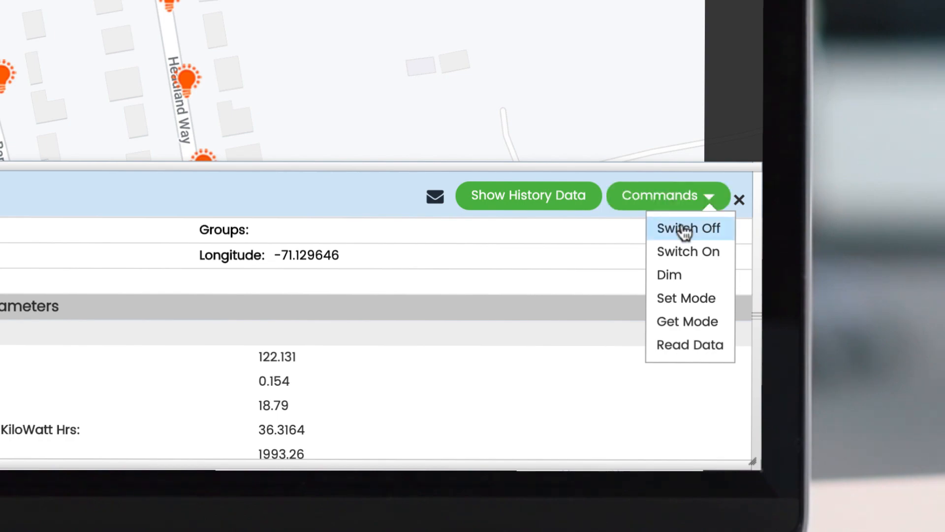
mouse_move(674, 284)
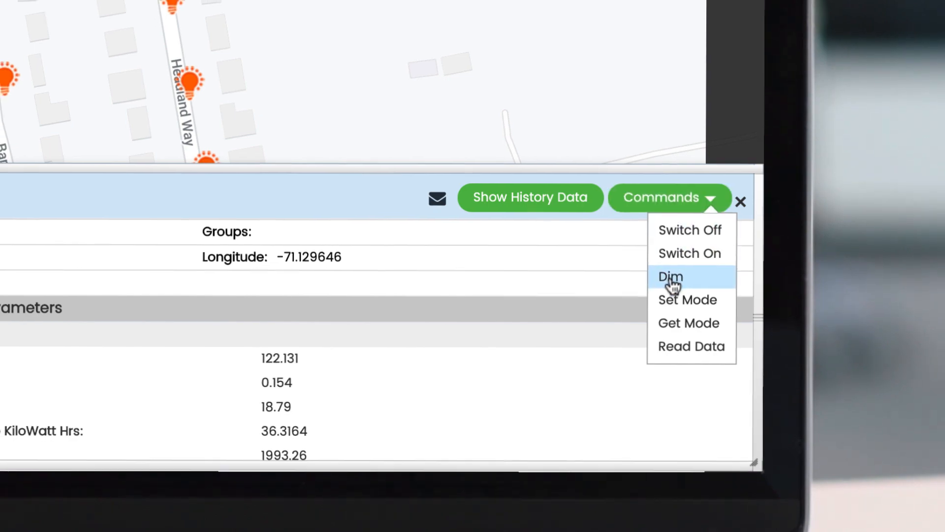
Dim SLC 9854 using the percentage slider, then display the Main Dashboard of light statuses.
click(671, 276)
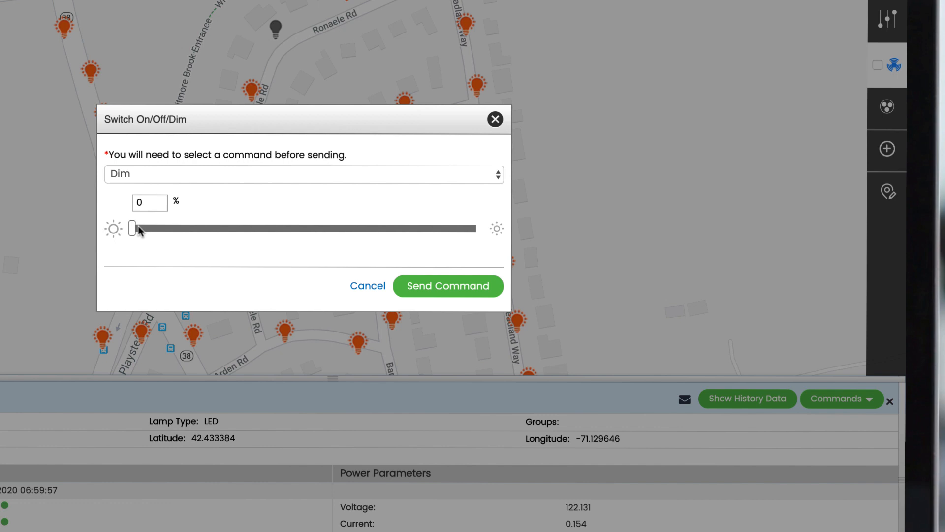
drag(133, 228, 307, 228)
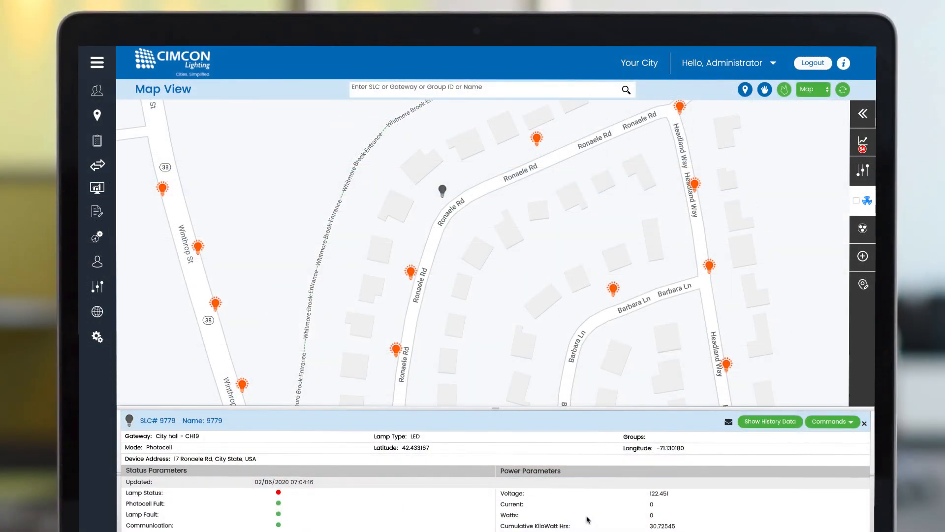
click(97, 187)
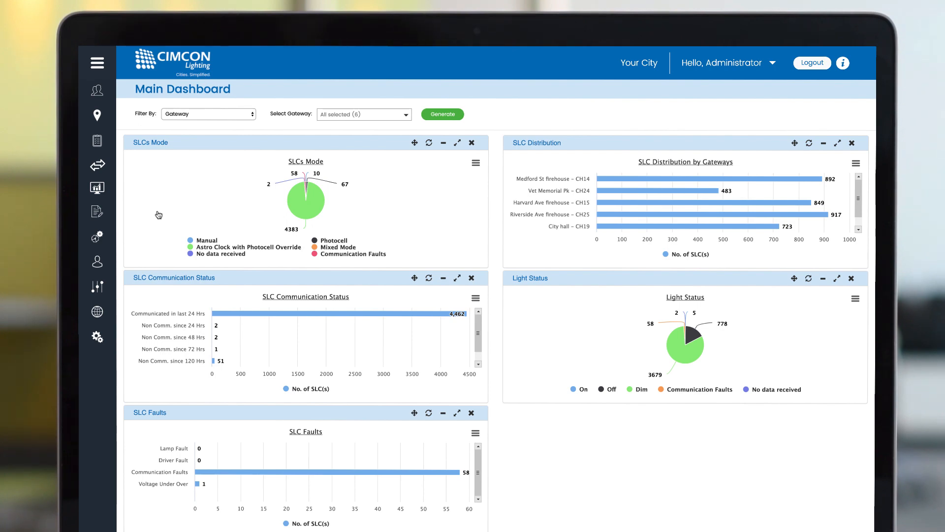
Generate the 2019 monthly energy consumption charts with the per-gateway breakdown.
click(97, 188)
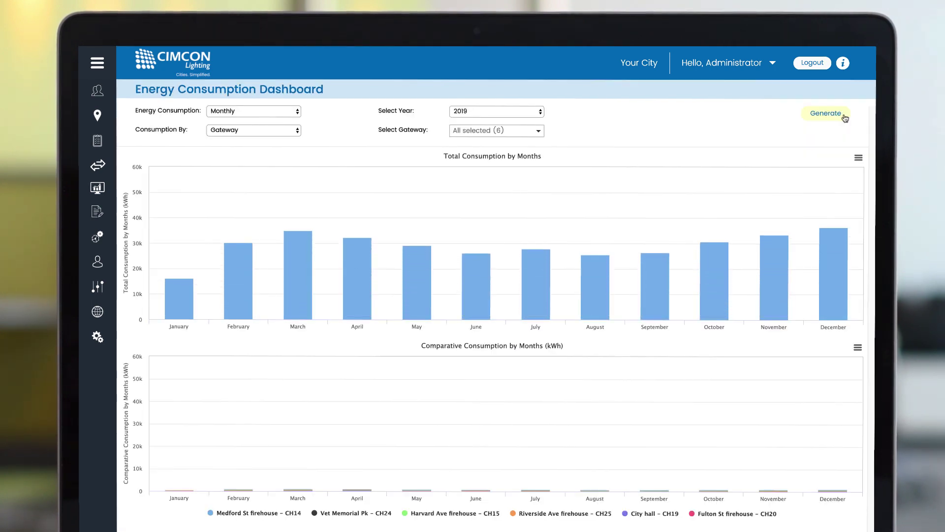
click(825, 113)
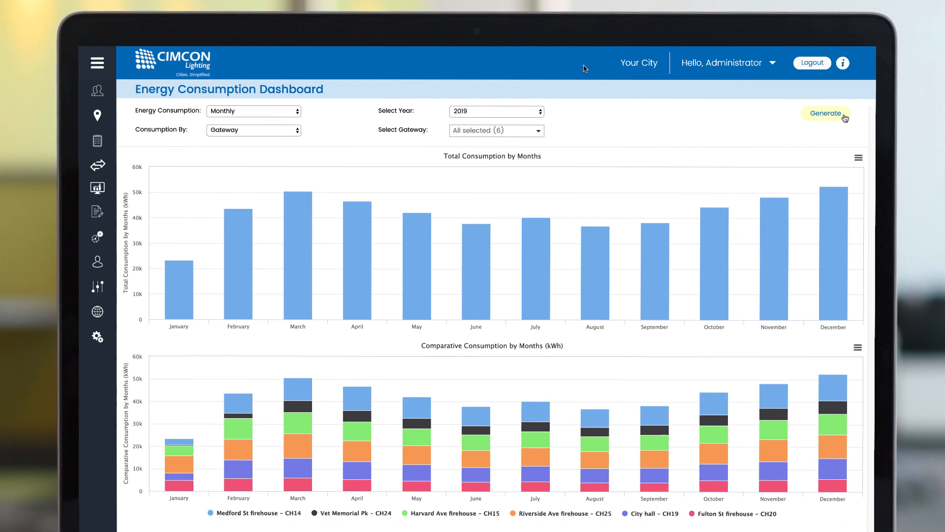